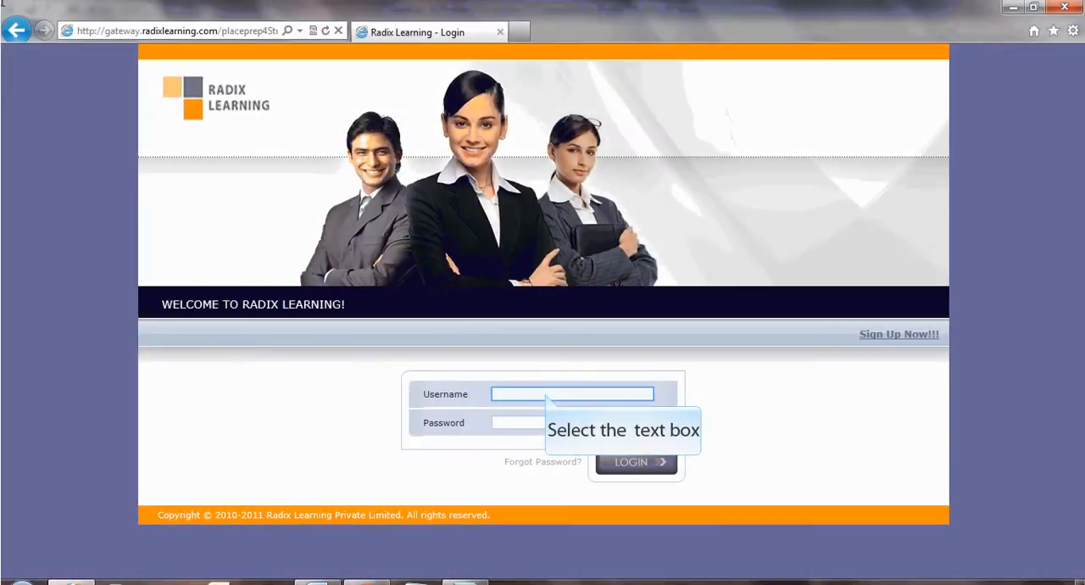
left_click(573, 393)
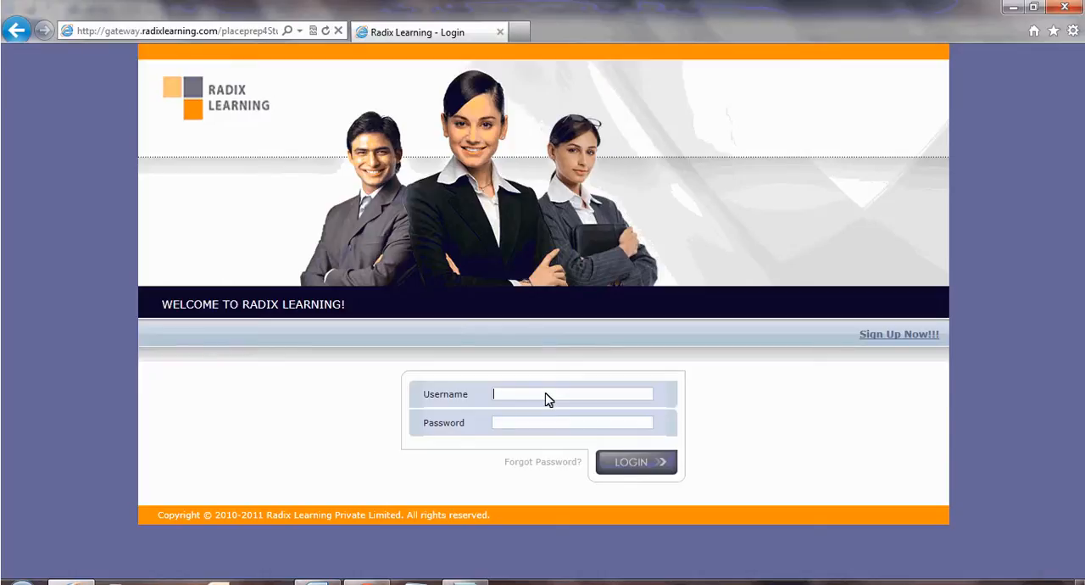
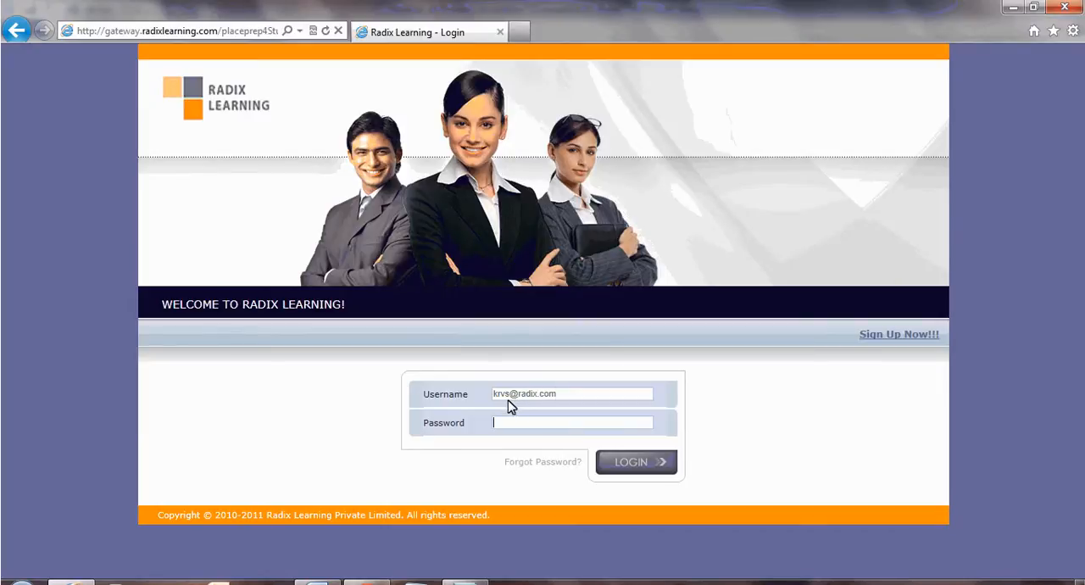
type("••••")
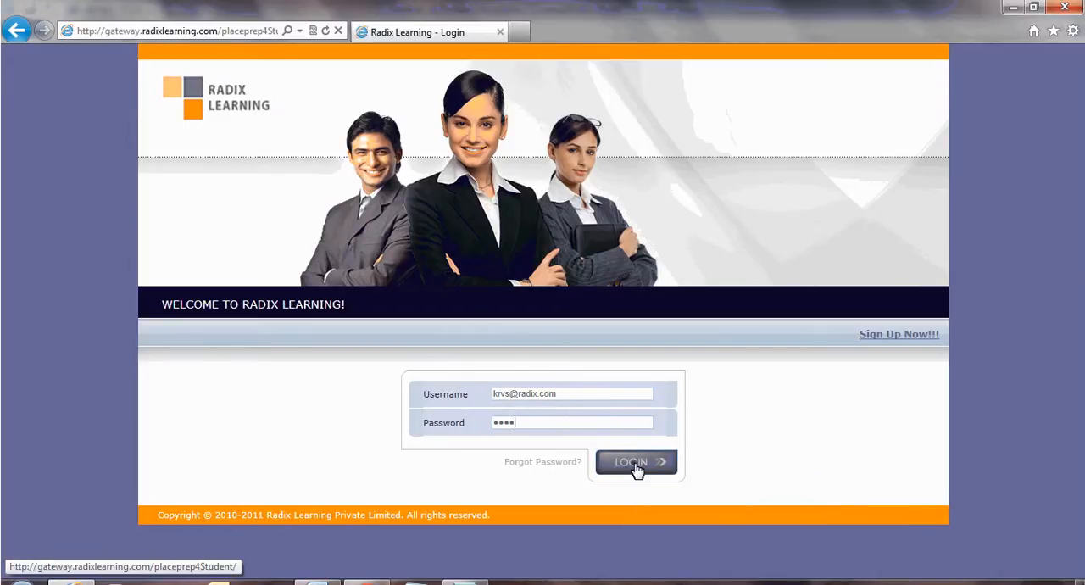
Log in and go to the Programming in C subject under TCA Tests
left_click(635, 461)
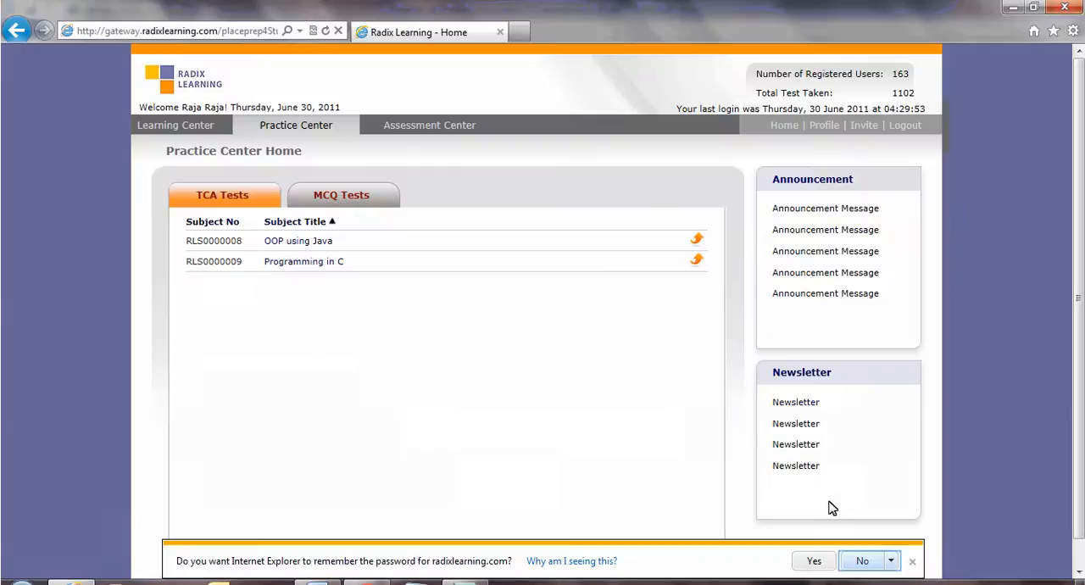
left_click(861, 560)
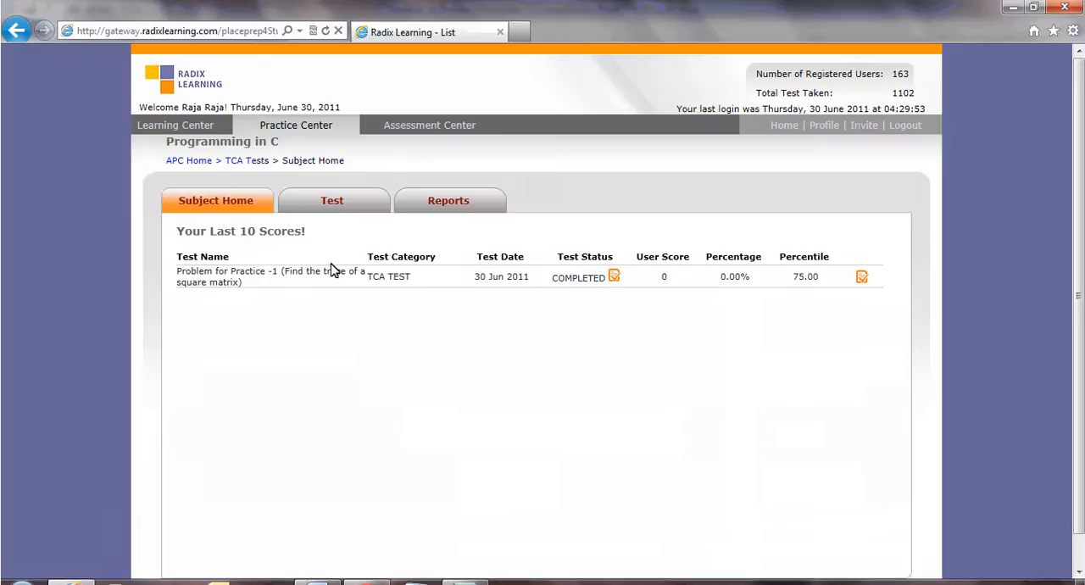
mouse_move(329, 270)
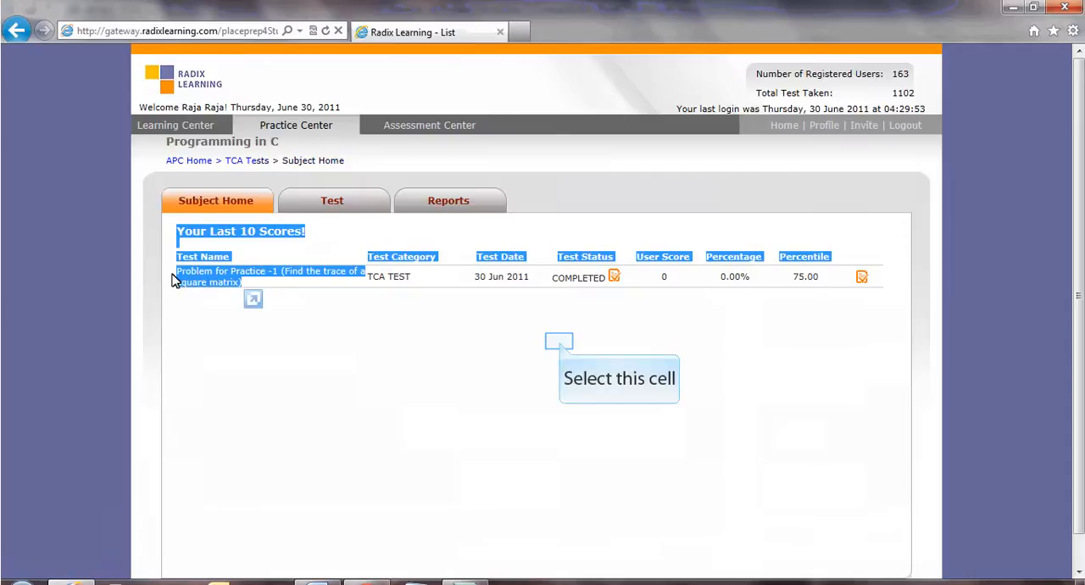
mouse_move(559, 342)
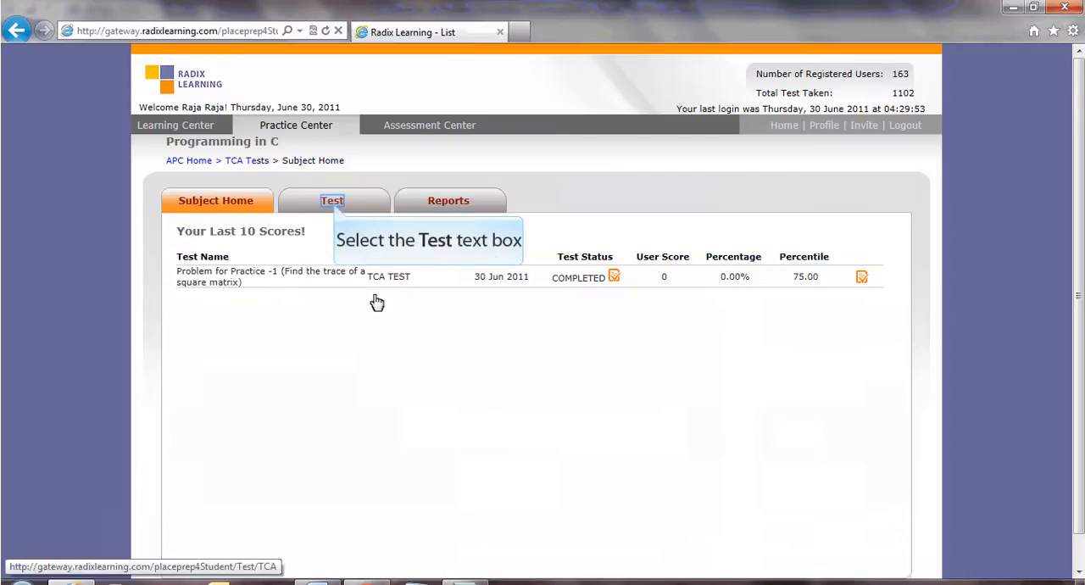
From the Test list, continue Problem for Practice -7 (Sum of Series- 1)
left_click(333, 200)
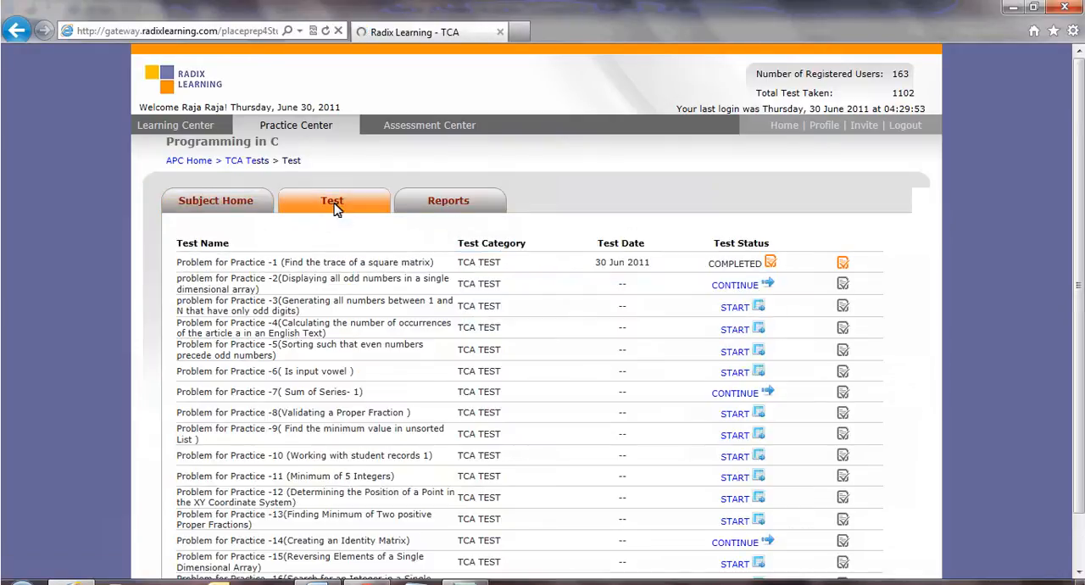
mouse_move(1077, 244)
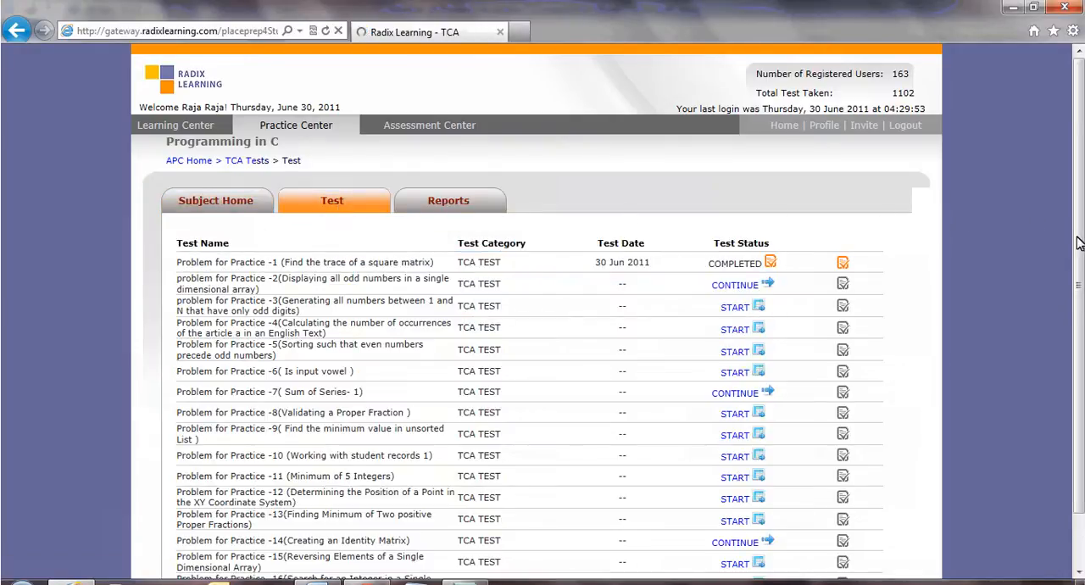
scroll("down", 3)
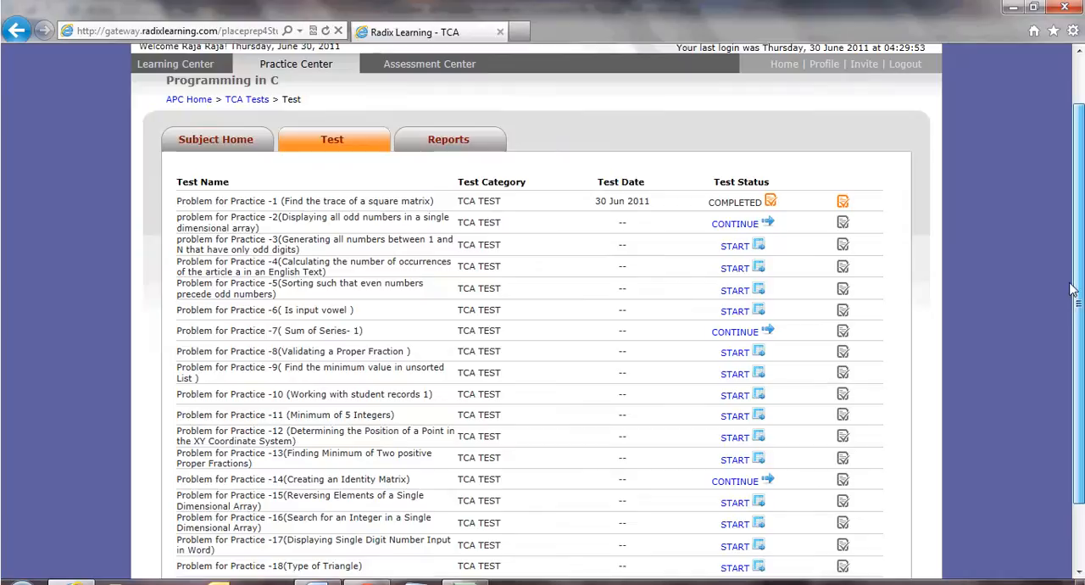
scroll("down", 3)
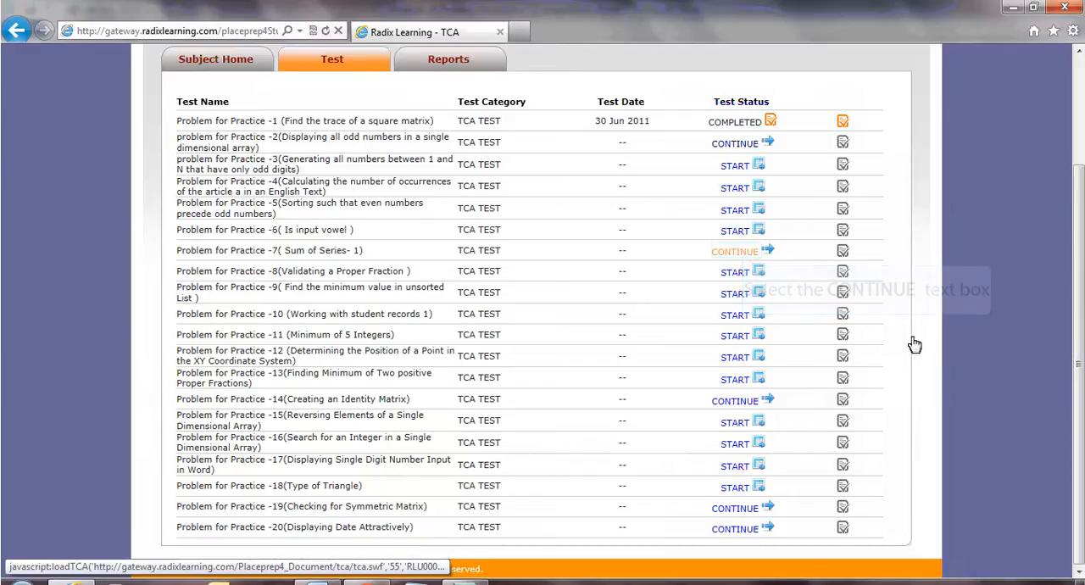
left_click(734, 251)
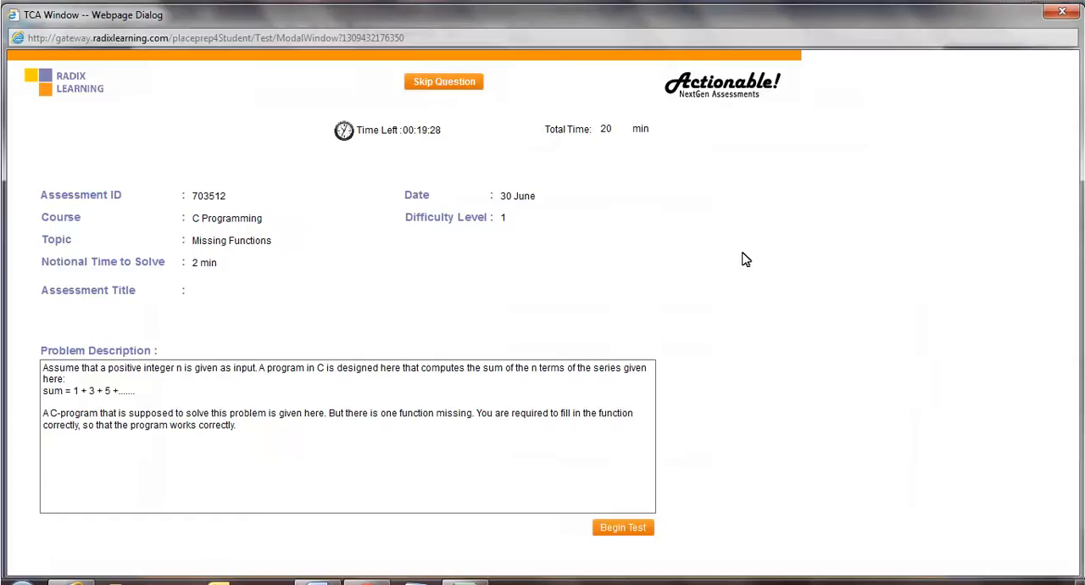
mouse_move(283, 247)
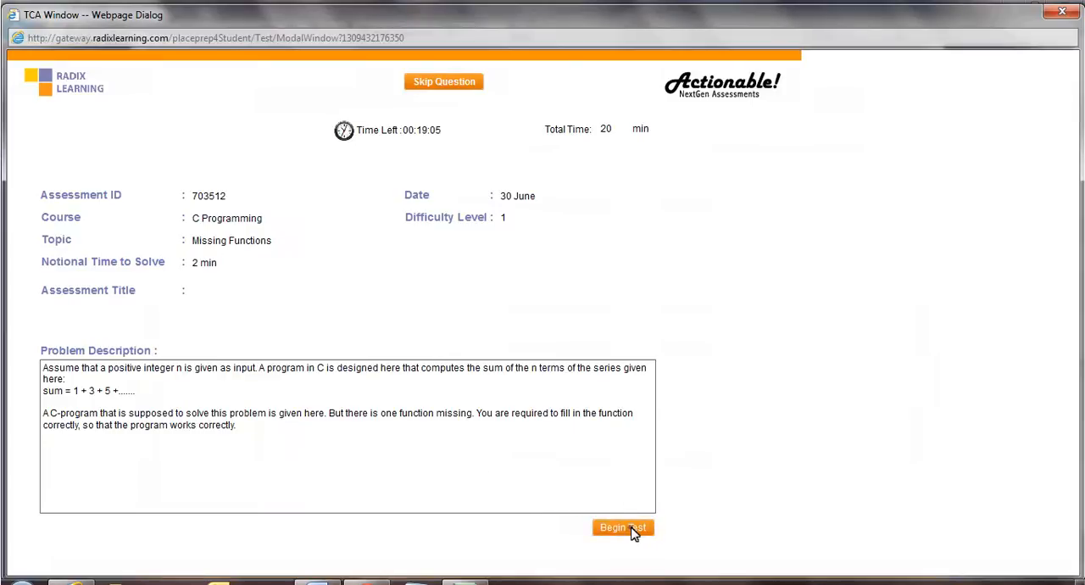
left_click(622, 528)
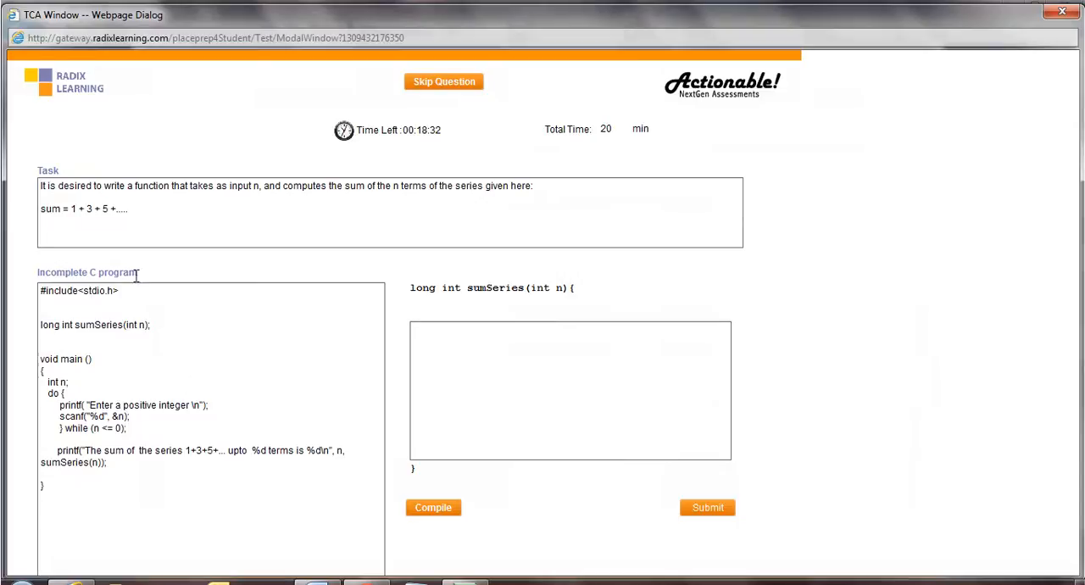
left_click_drag(39, 187, 129, 209)
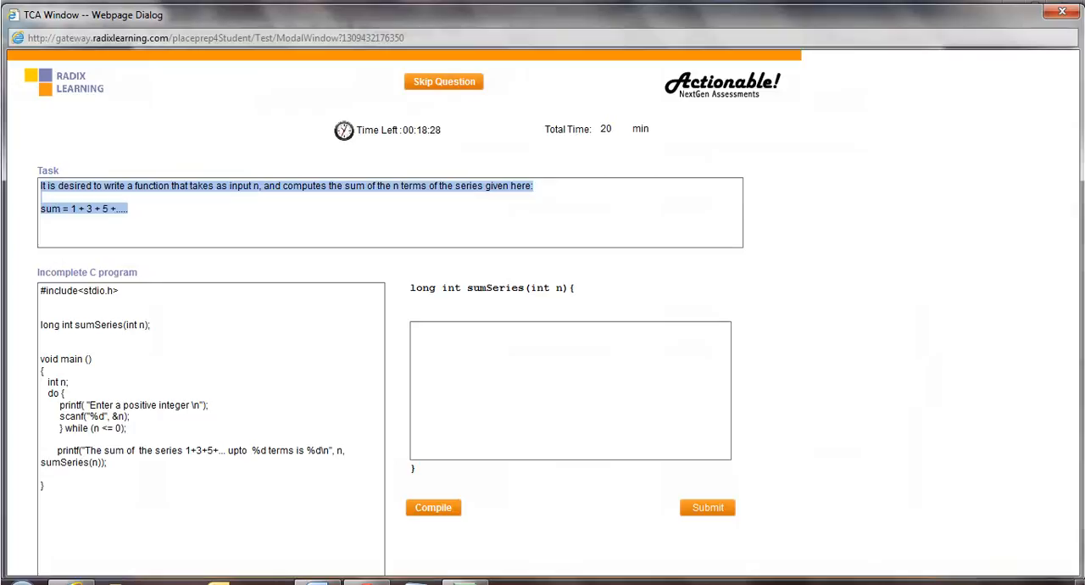
left_click(149, 213)
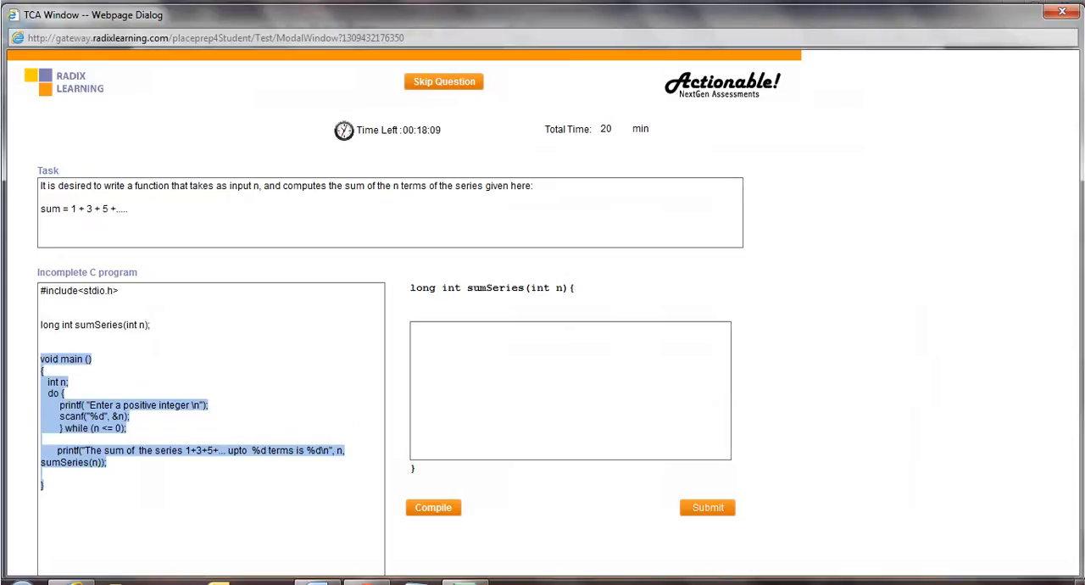
left_click(93, 405)
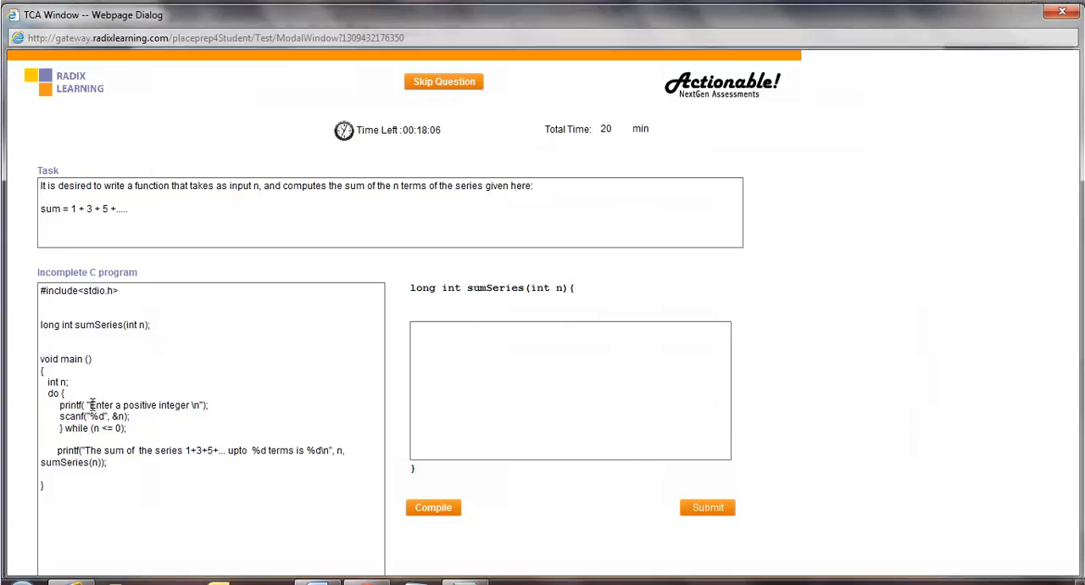
double_click(135, 405)
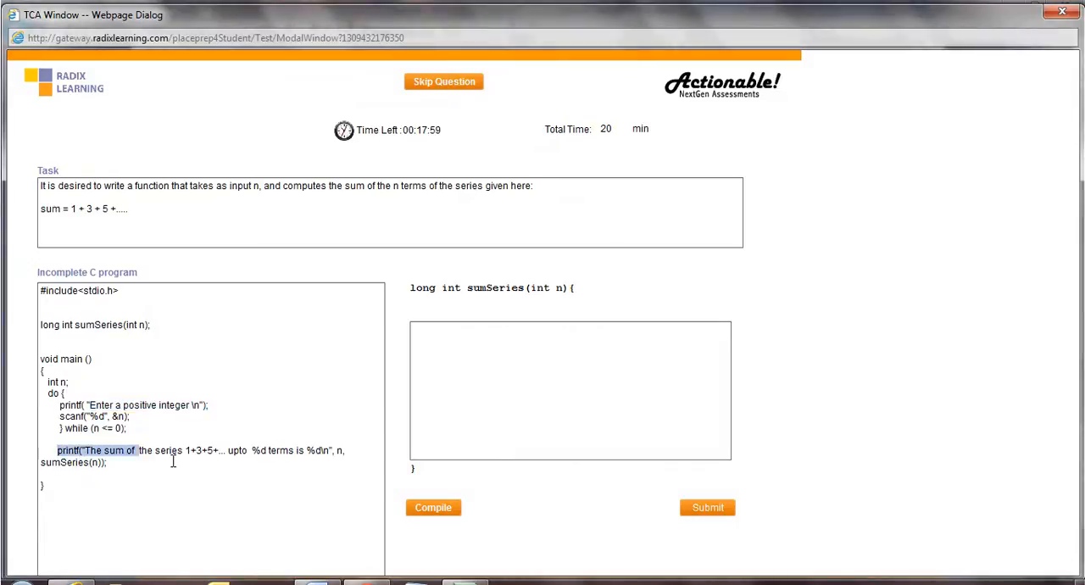
left_click_drag(136, 451, 105, 461)
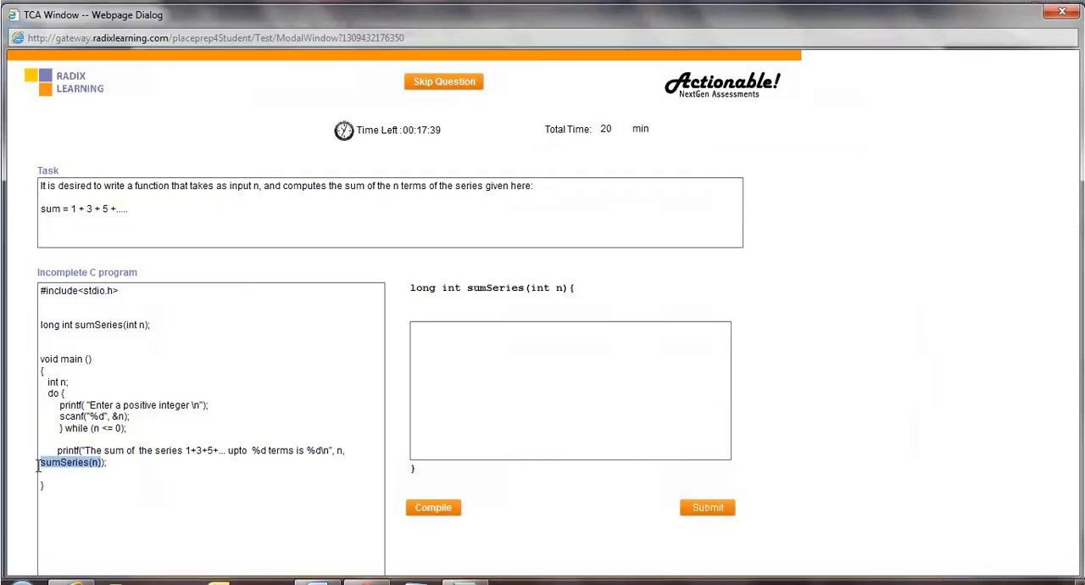
left_click(424, 386)
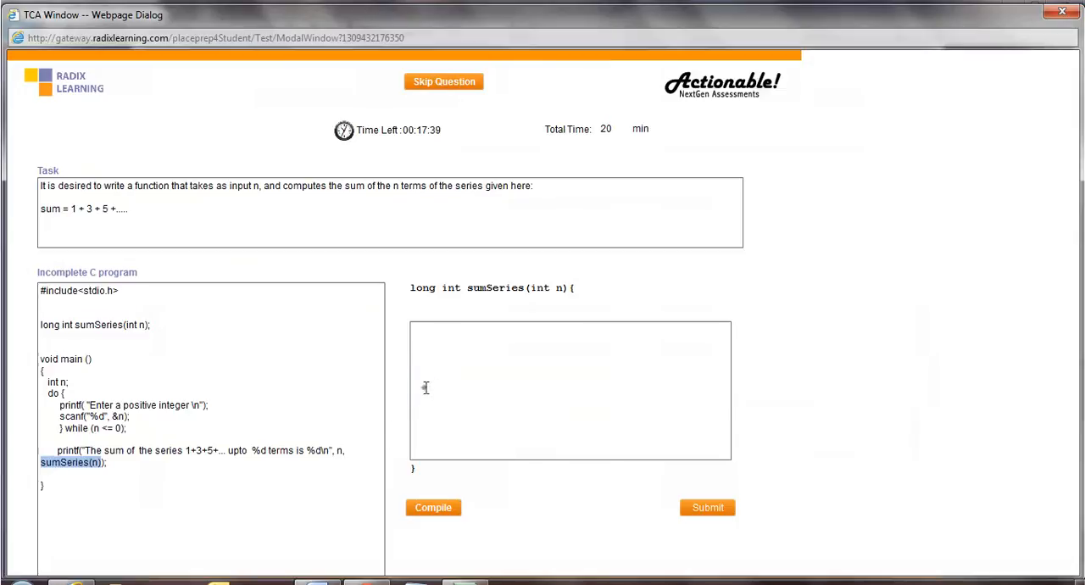
left_click(570, 390)
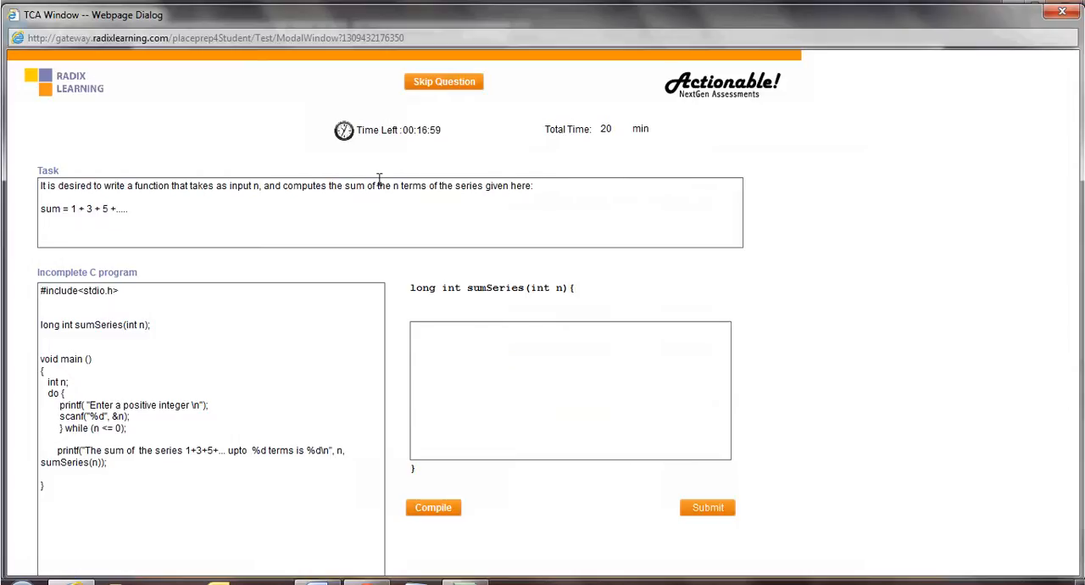
left_click(579, 414)
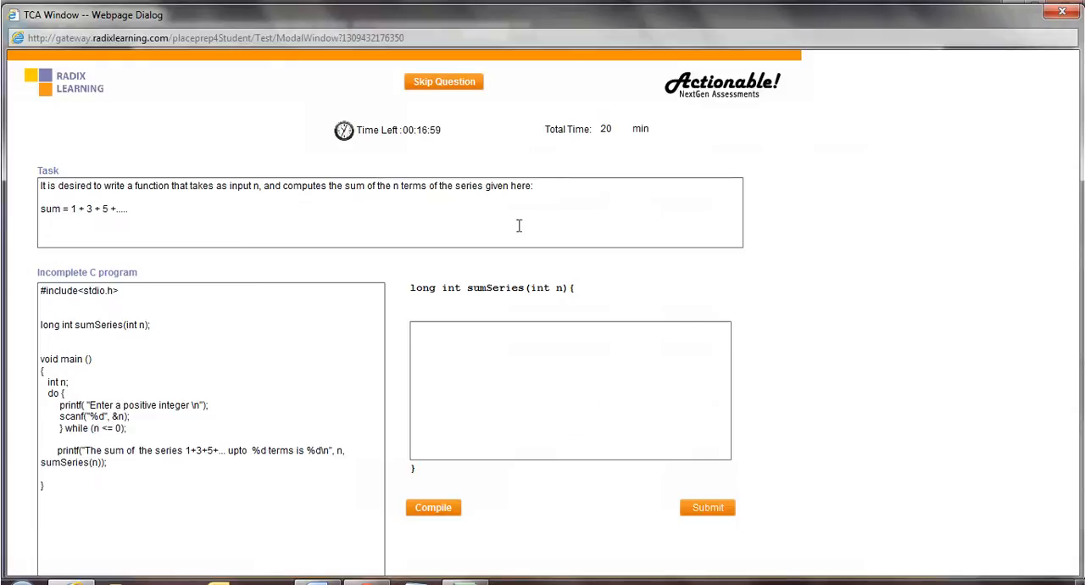
Paste the loop-based sumSeries body into the answer box and fix the return indentation
right_click(569, 424)
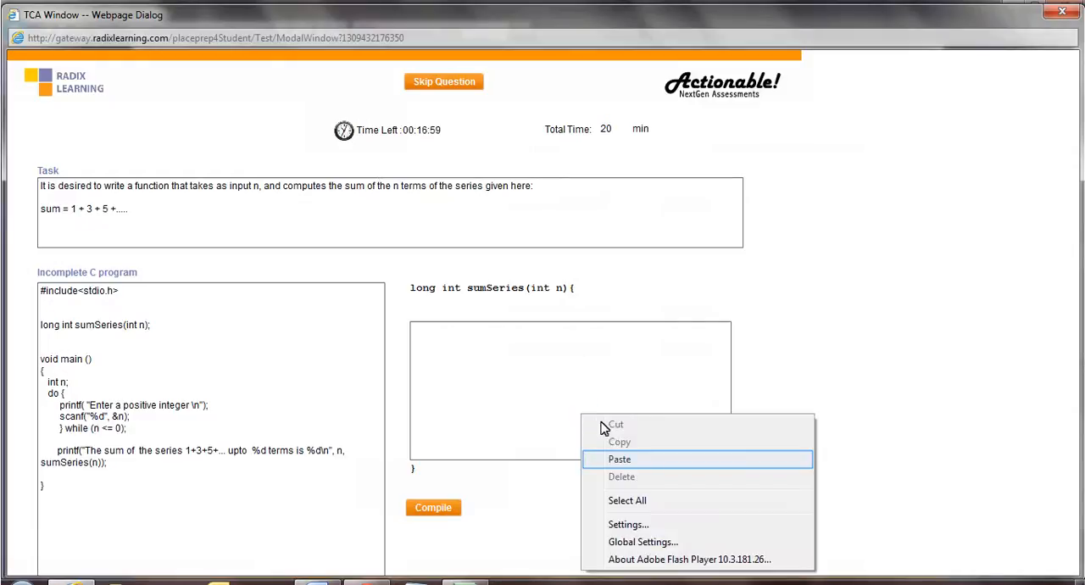
left_click(621, 457)
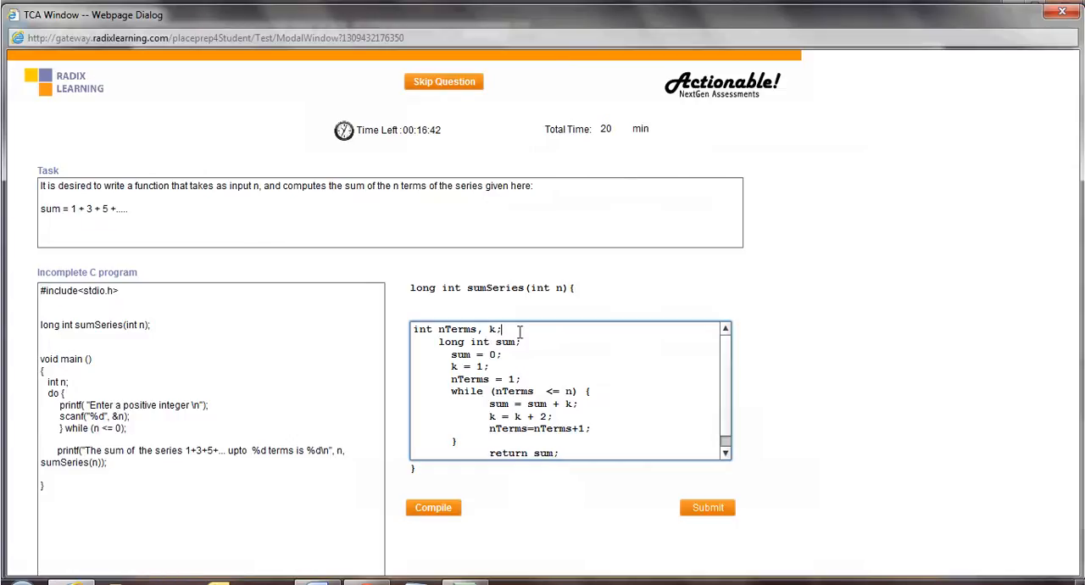
double_click(495, 354)
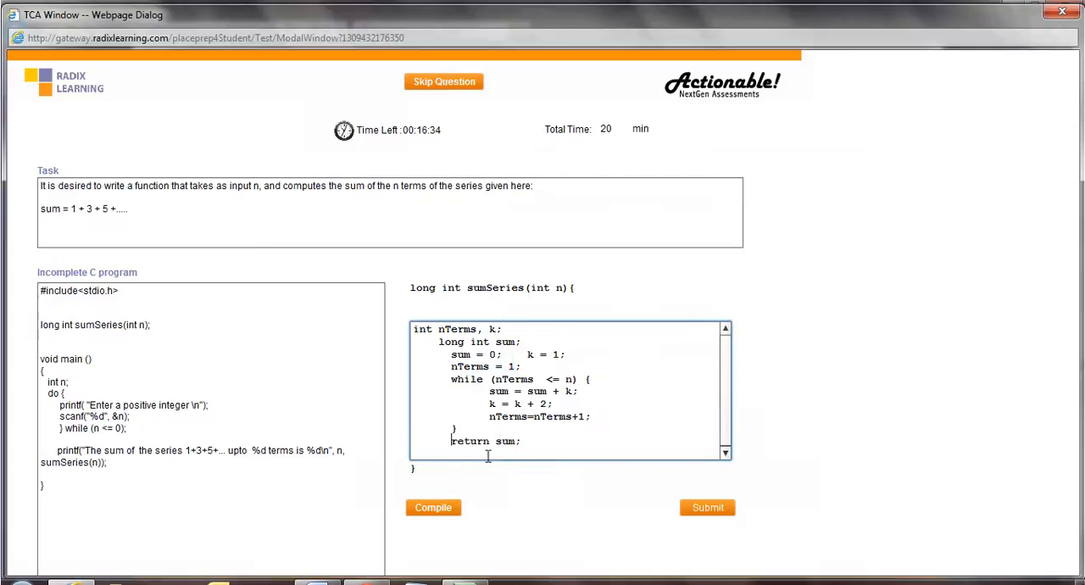
left_click(434, 507)
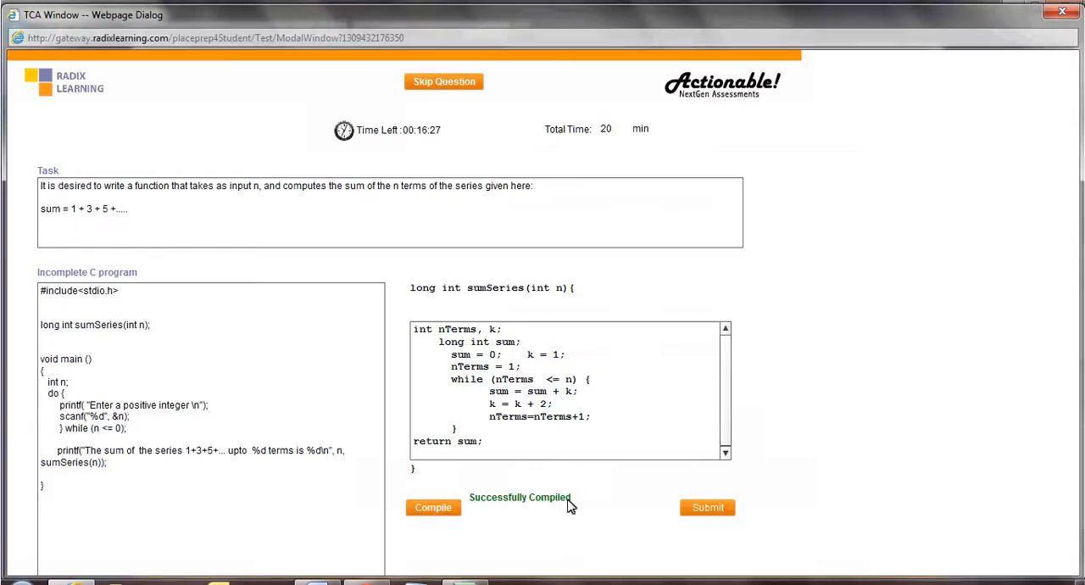
mouse_move(476, 505)
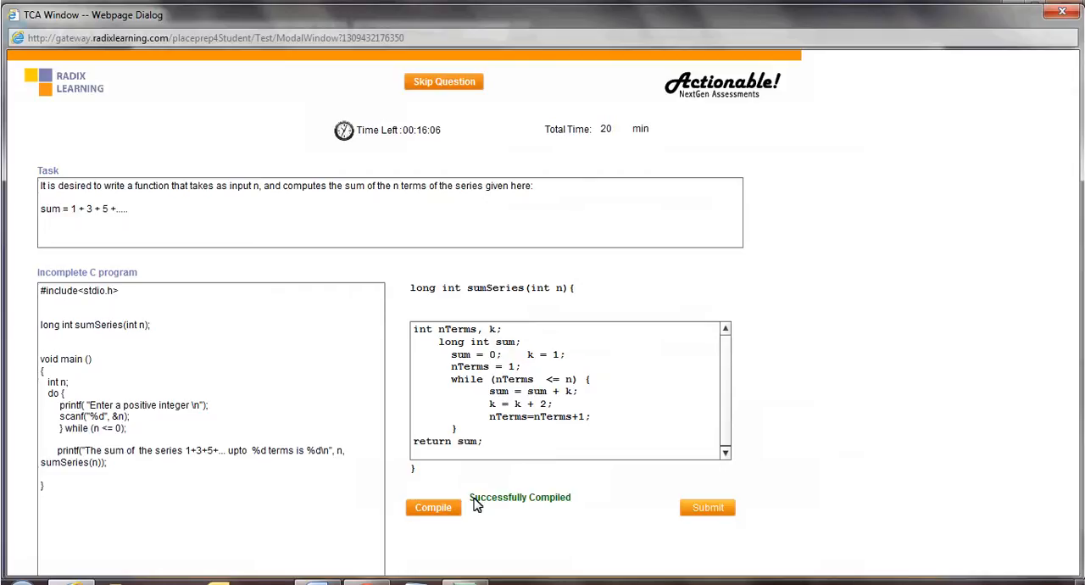
mouse_move(708, 507)
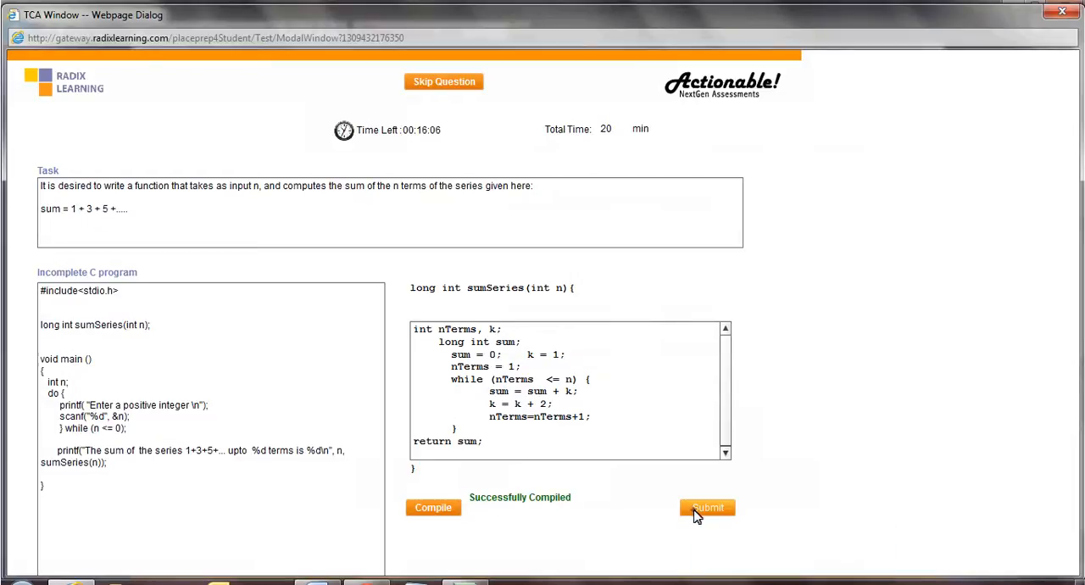
Submit the sumSeries answer, end the test and close the test window
left_click(708, 507)
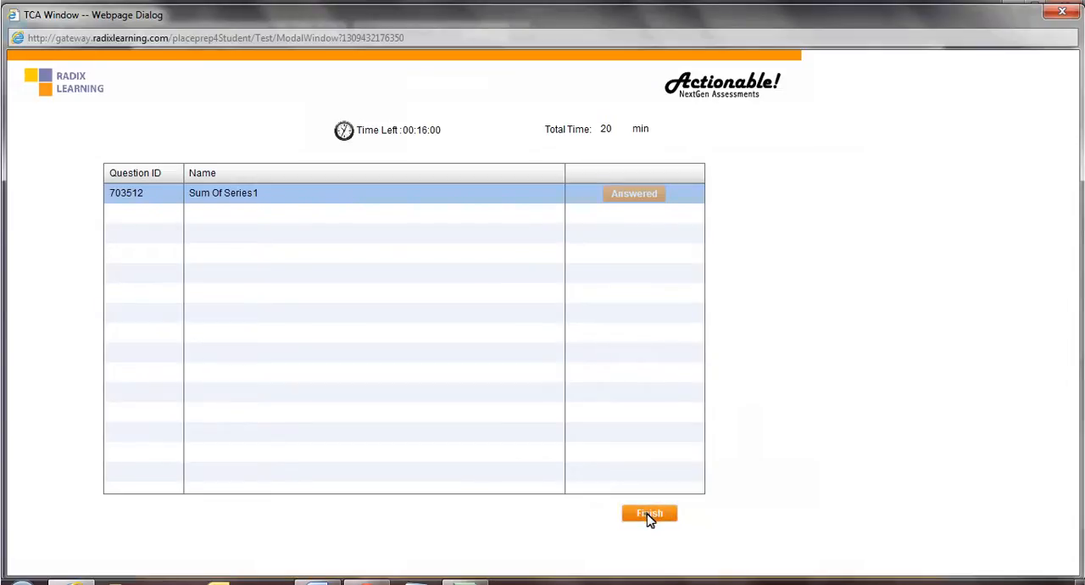
left_click(649, 514)
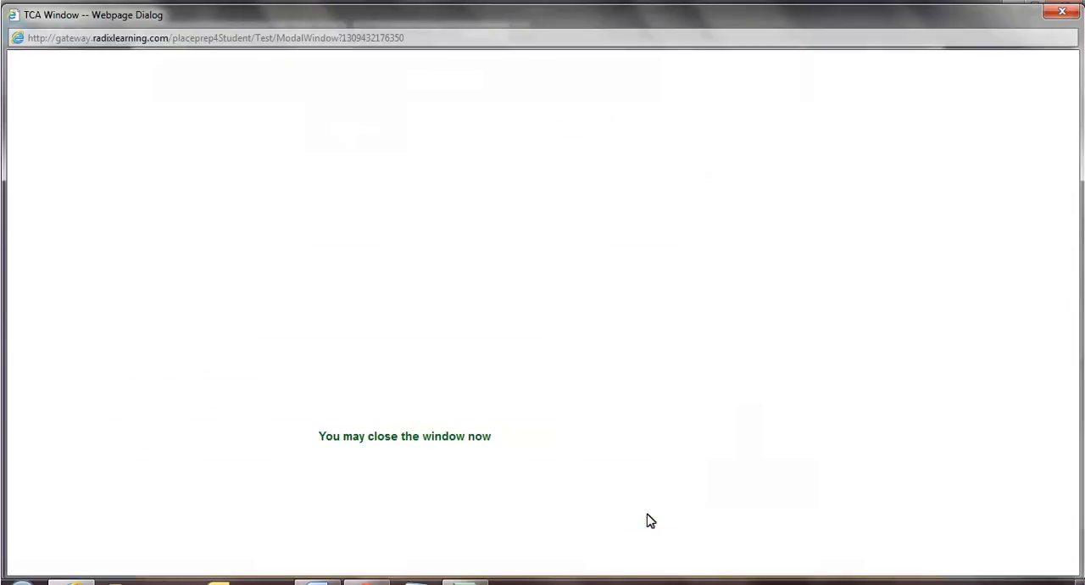
left_click(1061, 11)
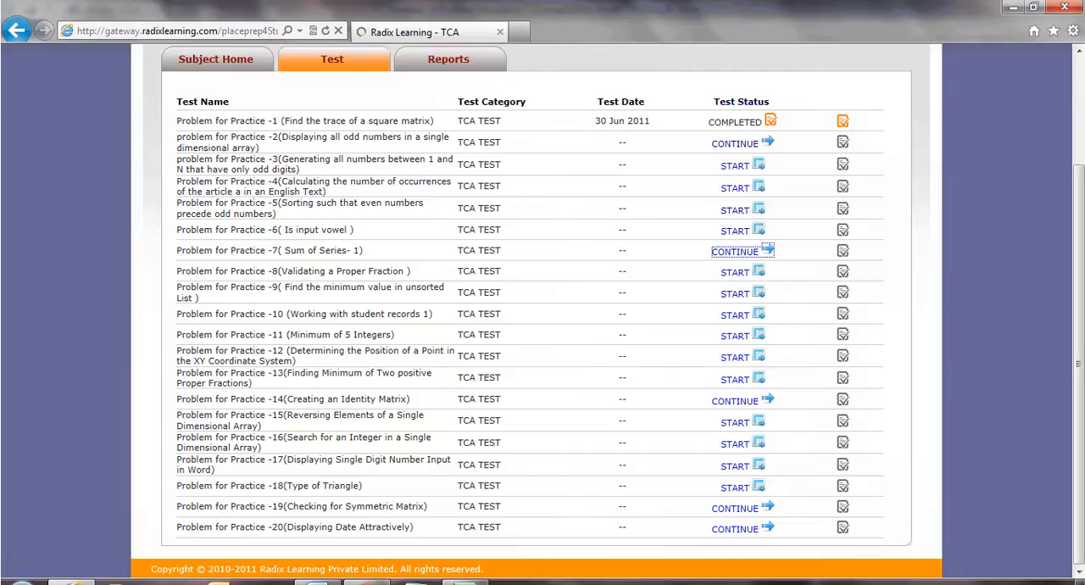
mouse_move(842, 399)
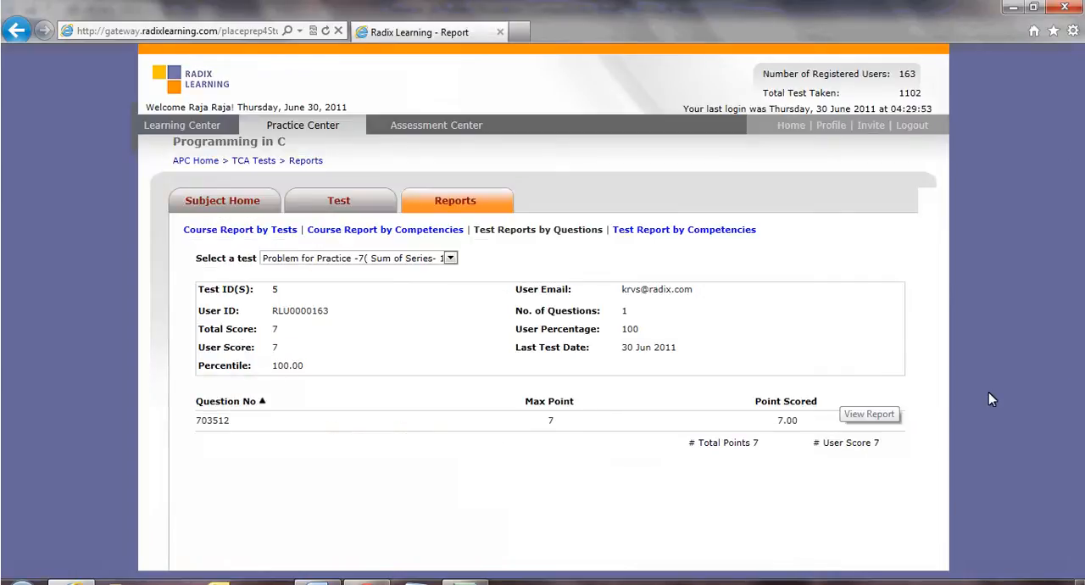
mouse_move(834, 405)
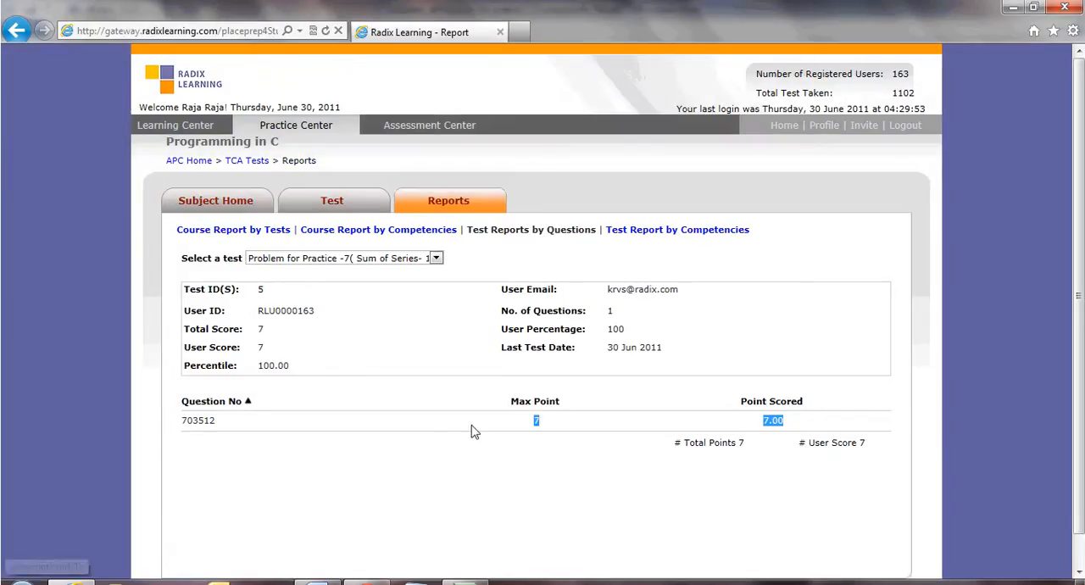
Check the 7-point Sum of Series score against the matrix trace report, then log out
double_click(196, 420)
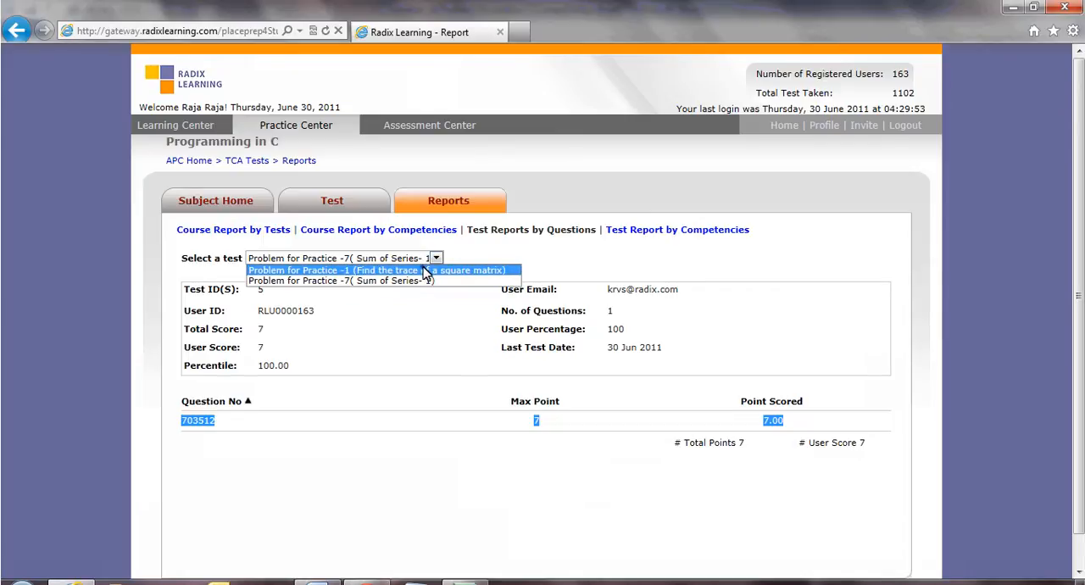
left_click(335, 270)
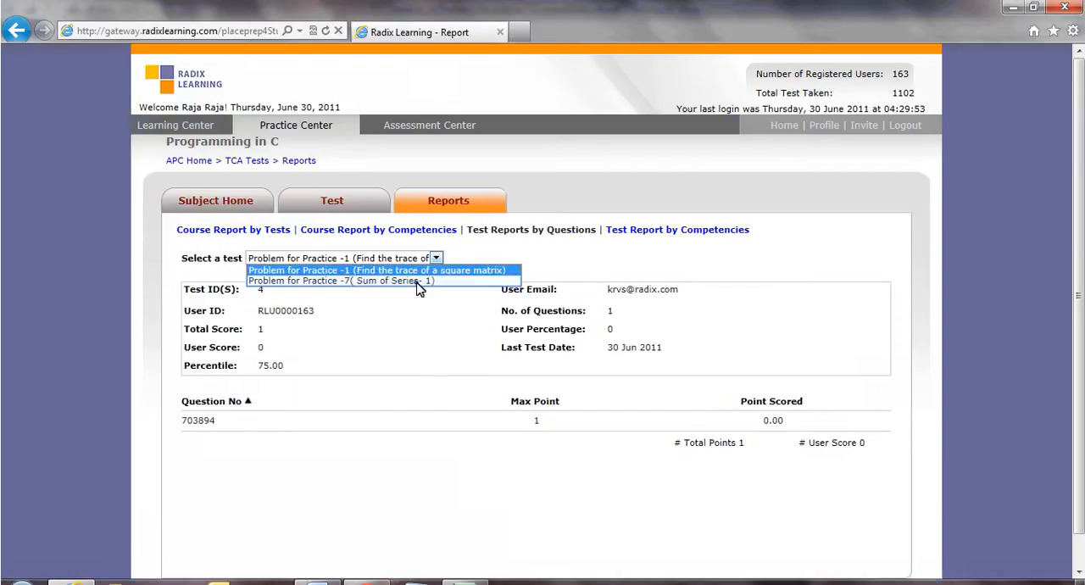
left_click(339, 281)
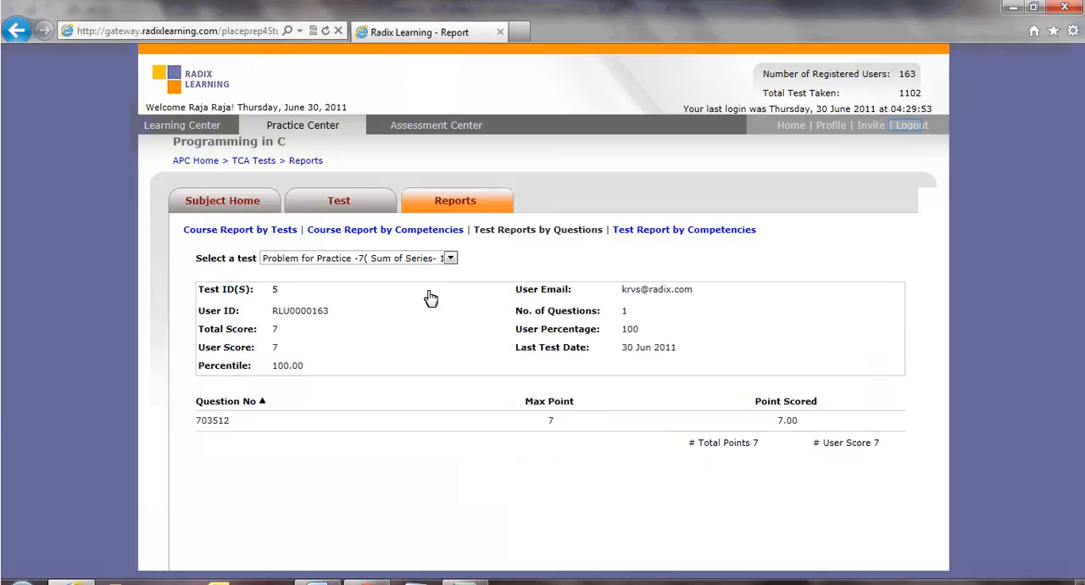
mouse_move(892, 170)
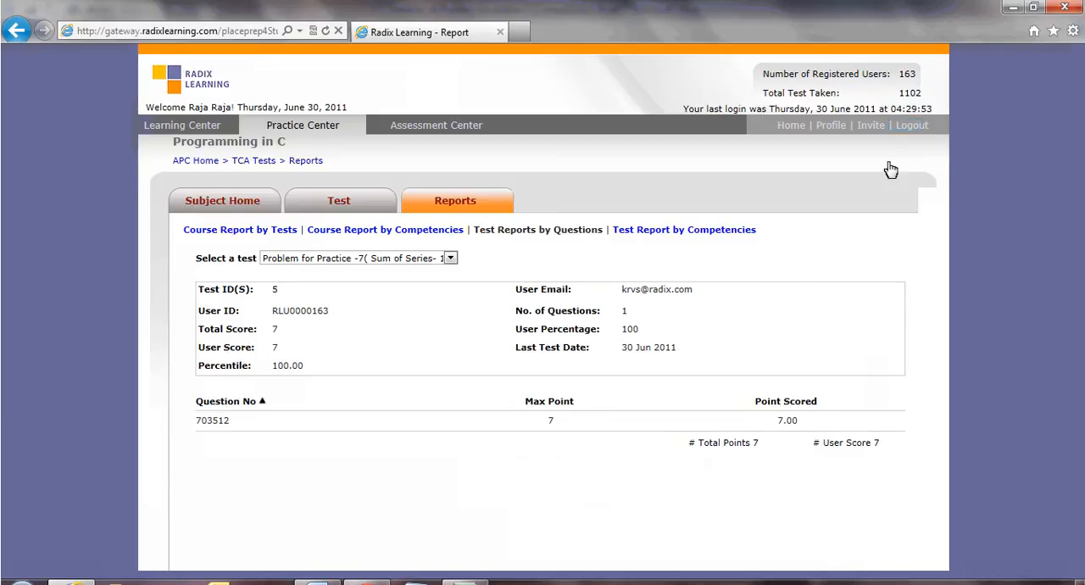
left_click(912, 125)
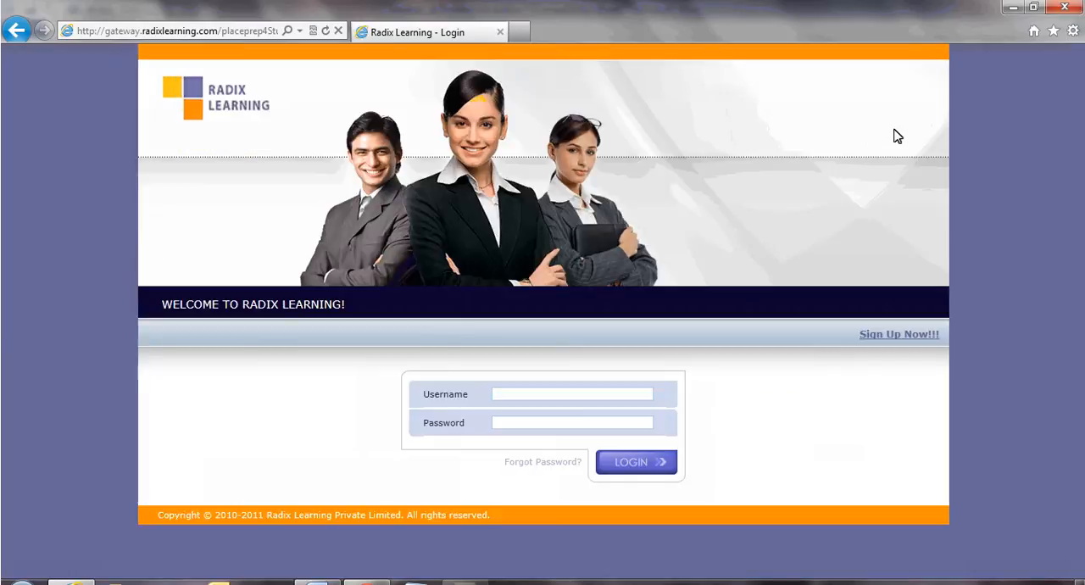